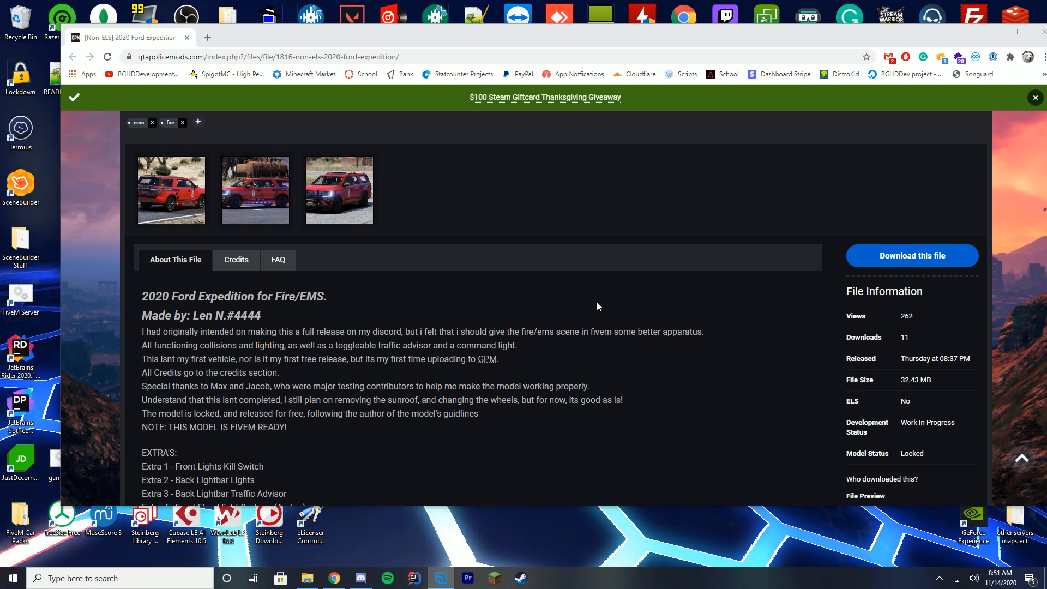
mouse_move(435, 288)
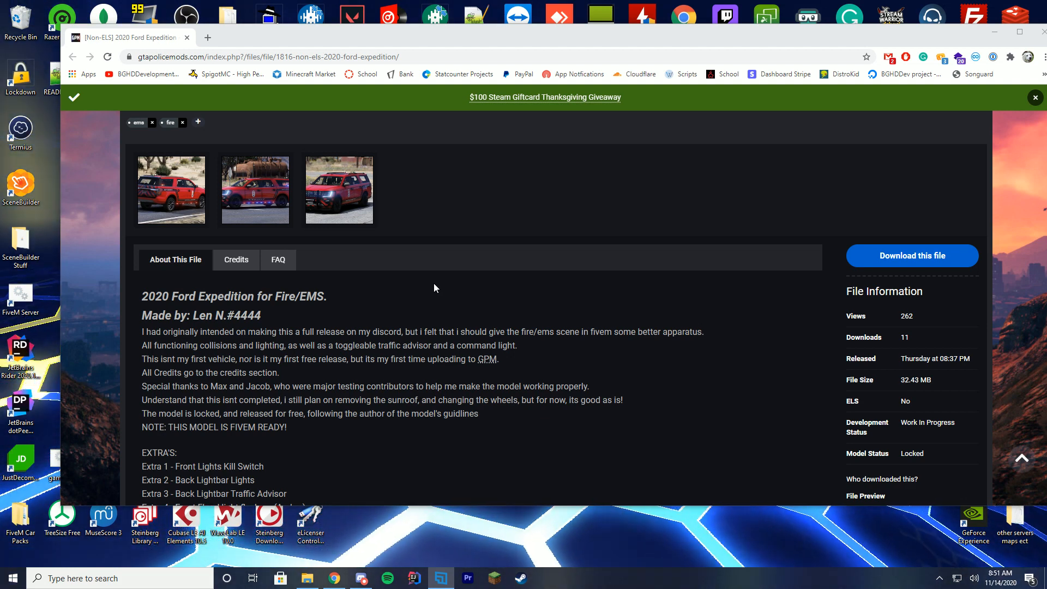
- Download the 2020 Ford Expedition fire vehicle files after agreeing to the download terms
scroll(down, 3)
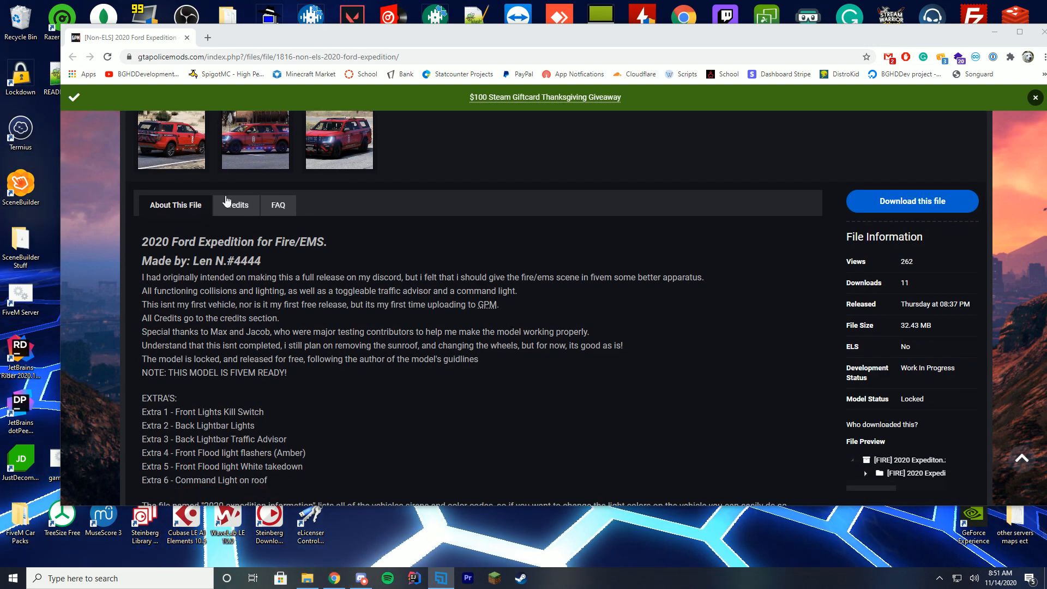
click(911, 200)
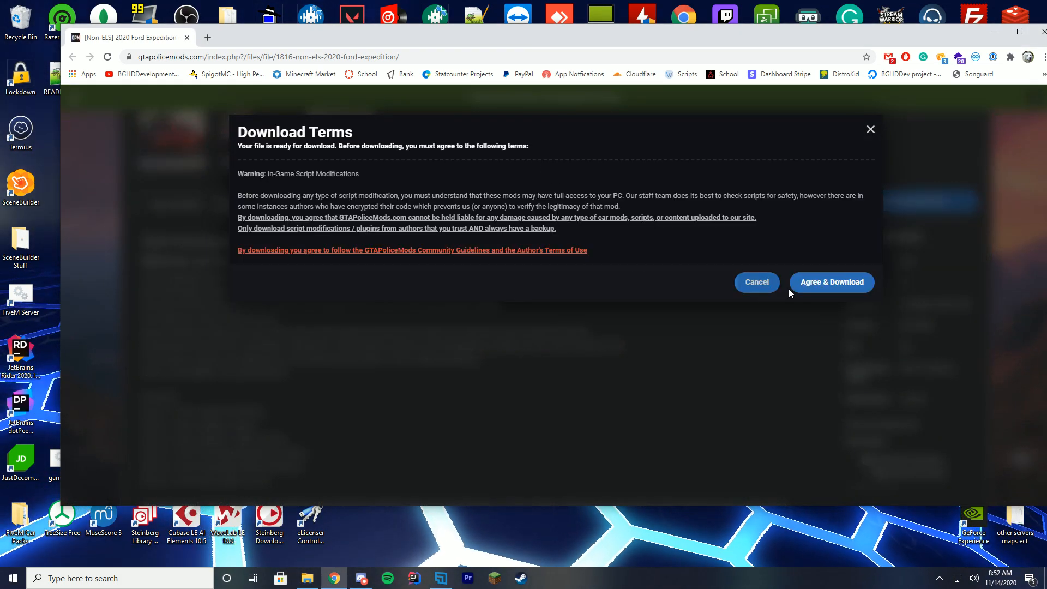
click(831, 281)
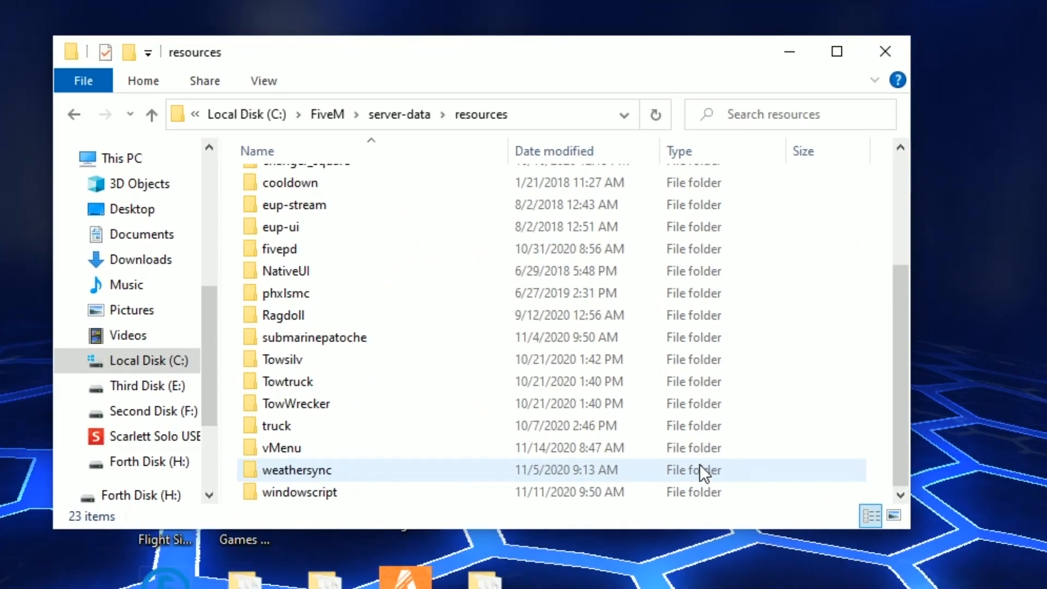
- Open the vMenu resource folder in C:\FiveM\server-data\resources and go into its subfolder
double_click(281, 447)
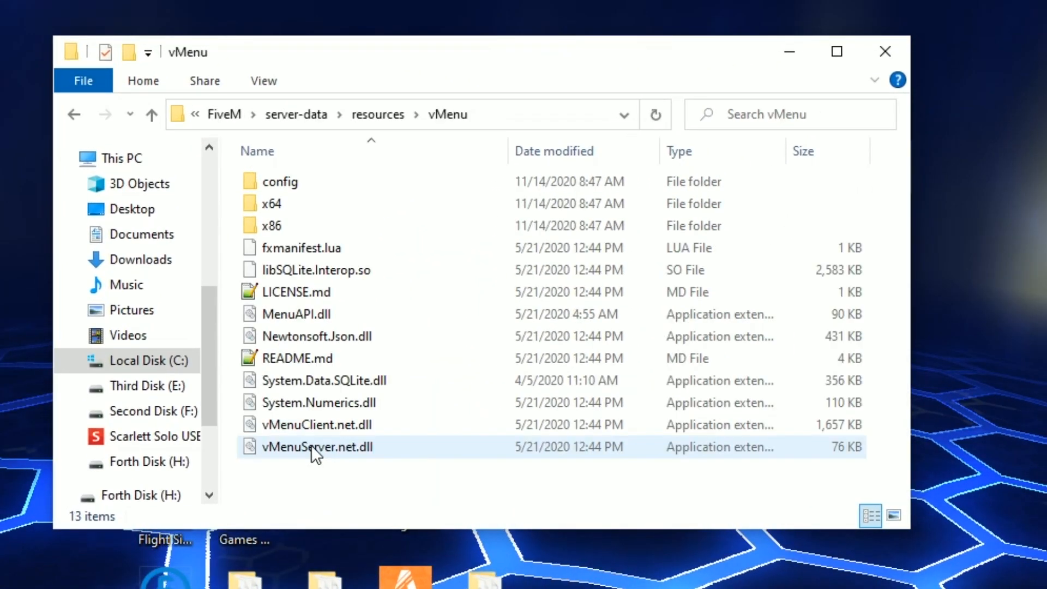
double_click(275, 181)
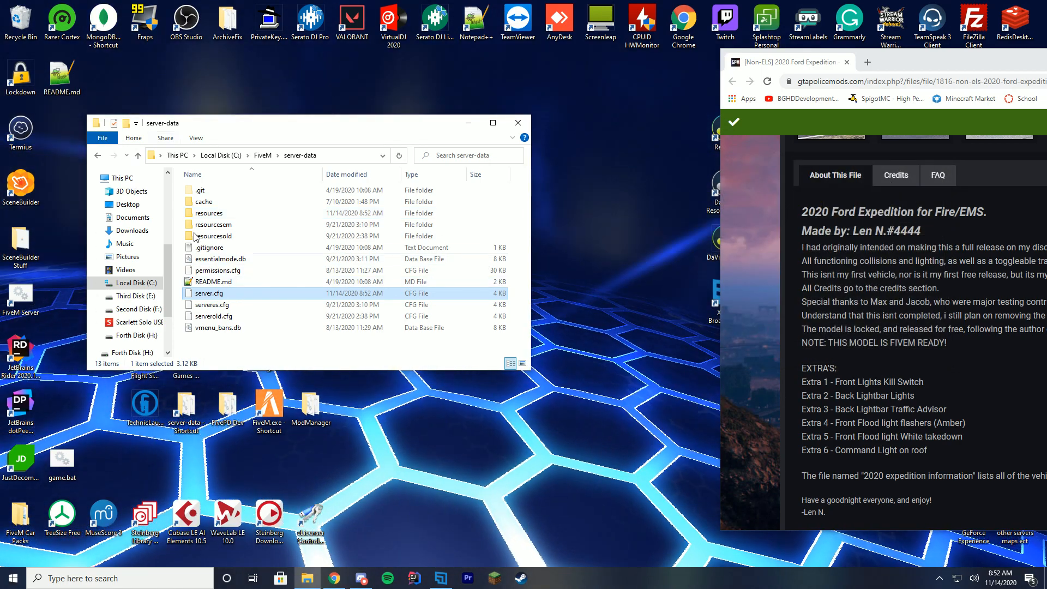
- Find the expedfire.yft model file in resources > 2020Expediton > stream to read its name
double_click(207, 213)
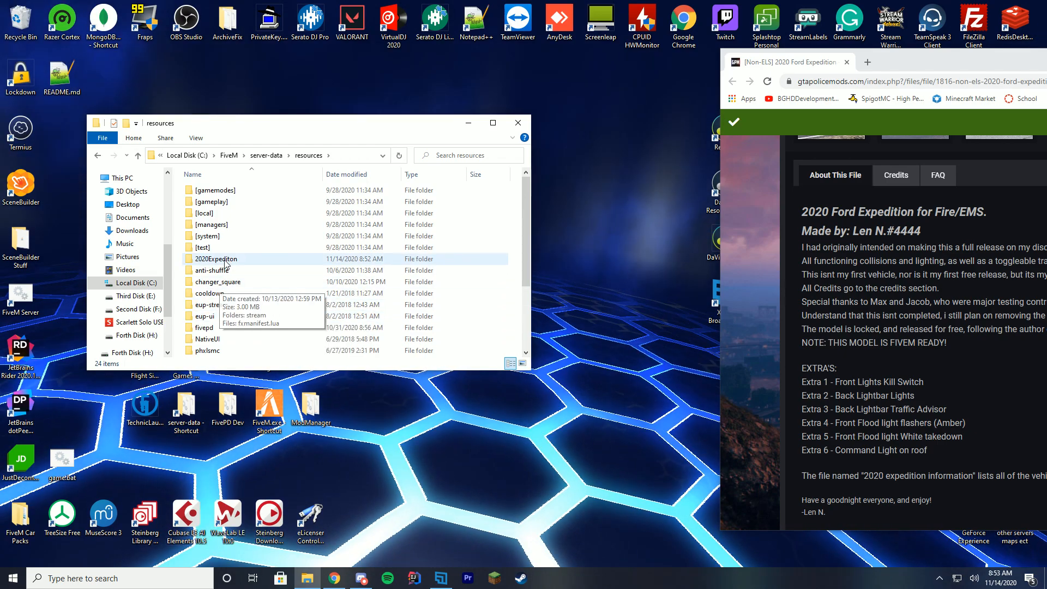
double_click(215, 258)
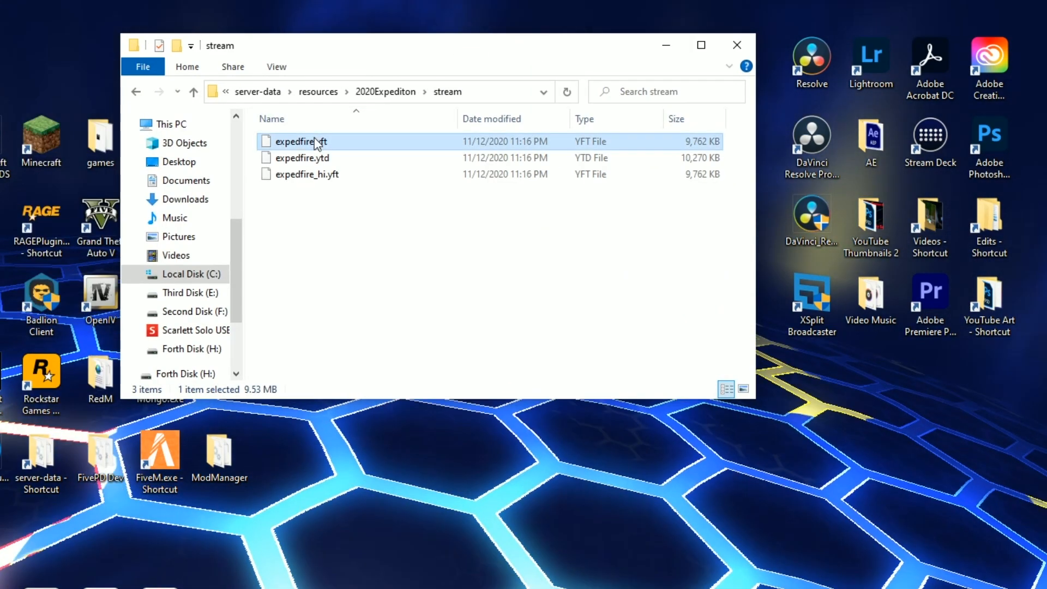
click(300, 141)
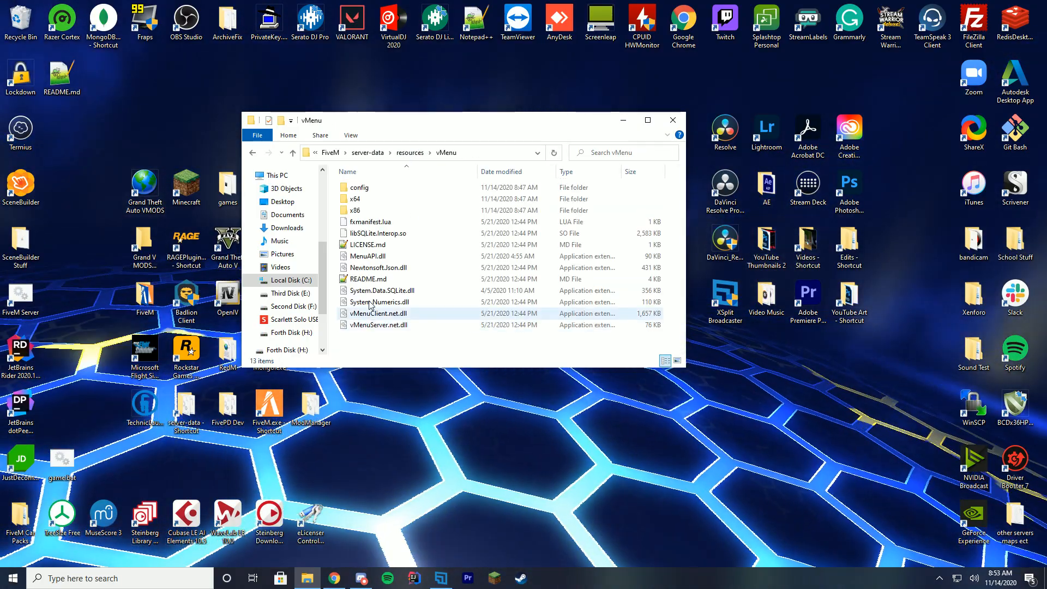
- Open vMenu's config file addons.json in Notepad++ for editing
right_click(364, 186)
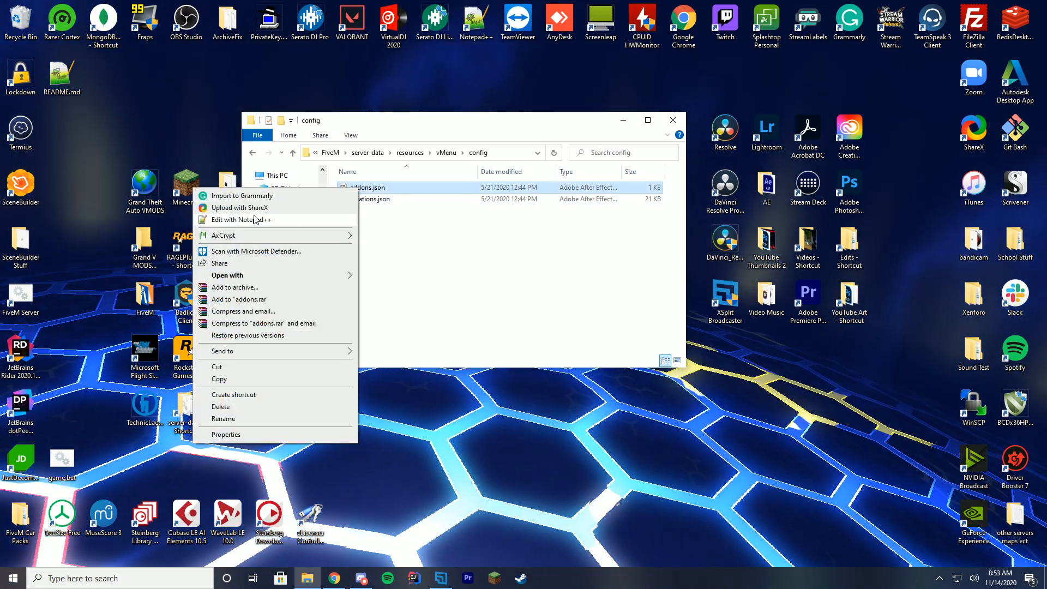
click(241, 219)
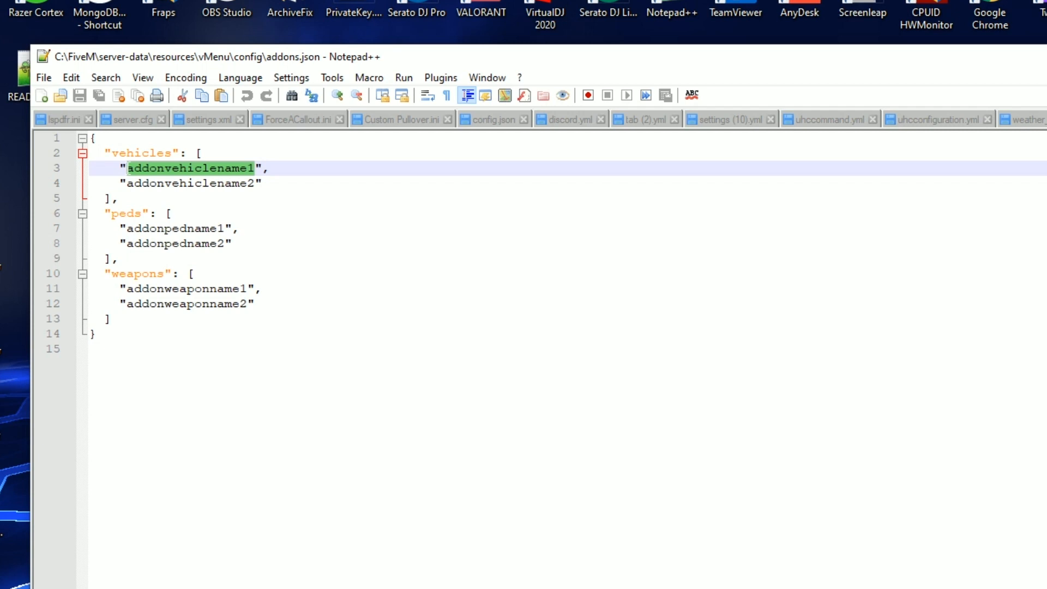
- List expedfire, expedfire2 and expedfire3 in the addons.json vehicles array and save the file
text(expedfire",)
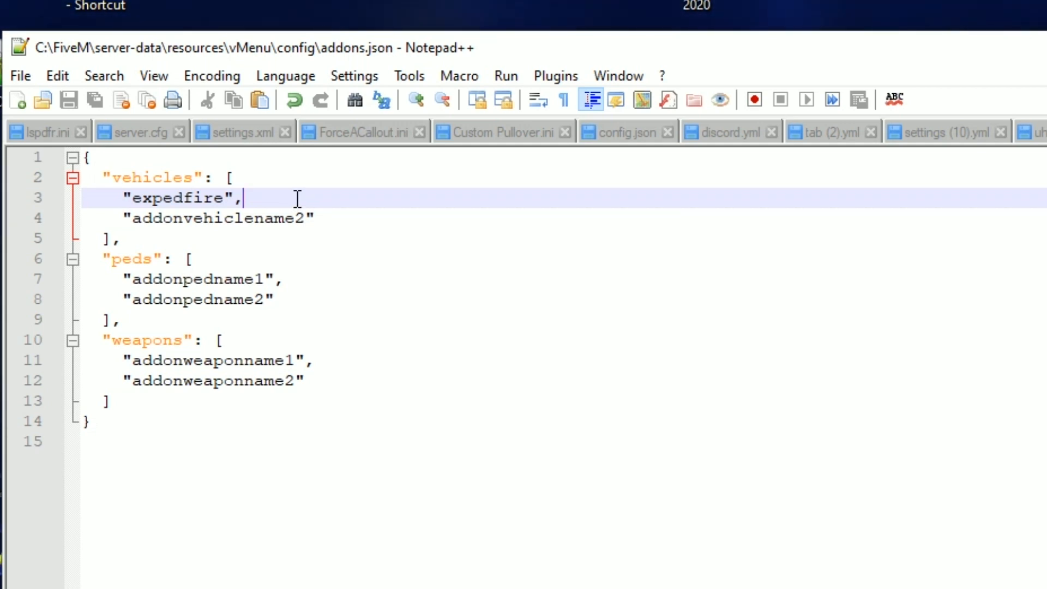
double_click(218, 218)
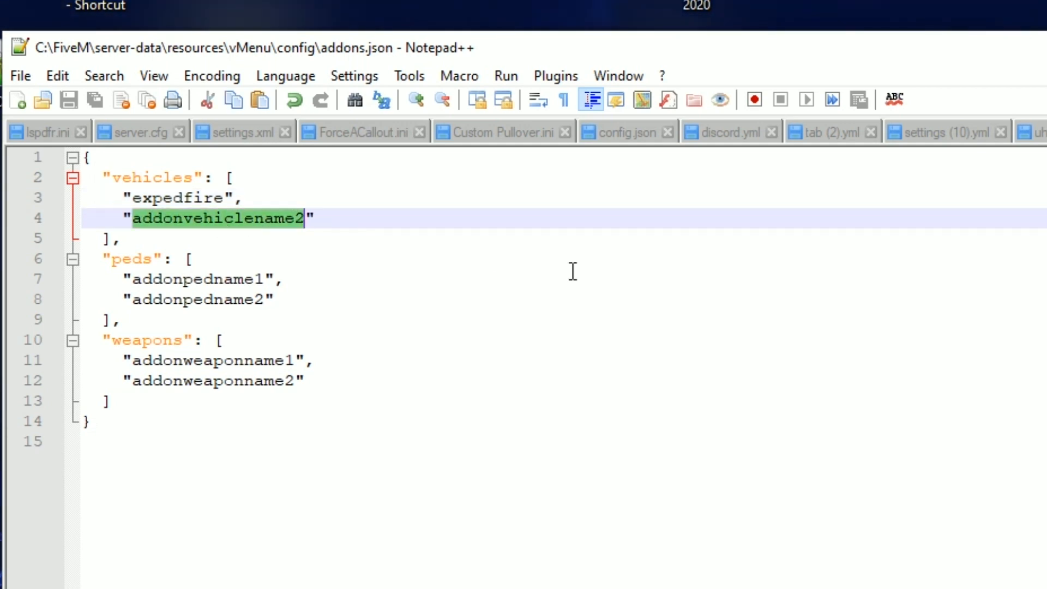
text(expedfire2",)
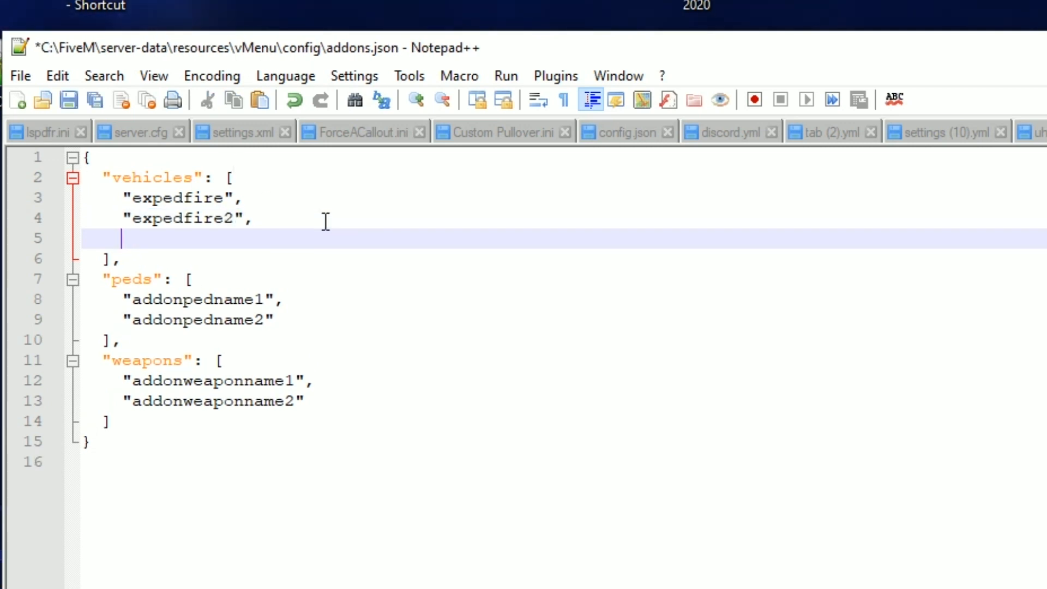
text("expedfire")
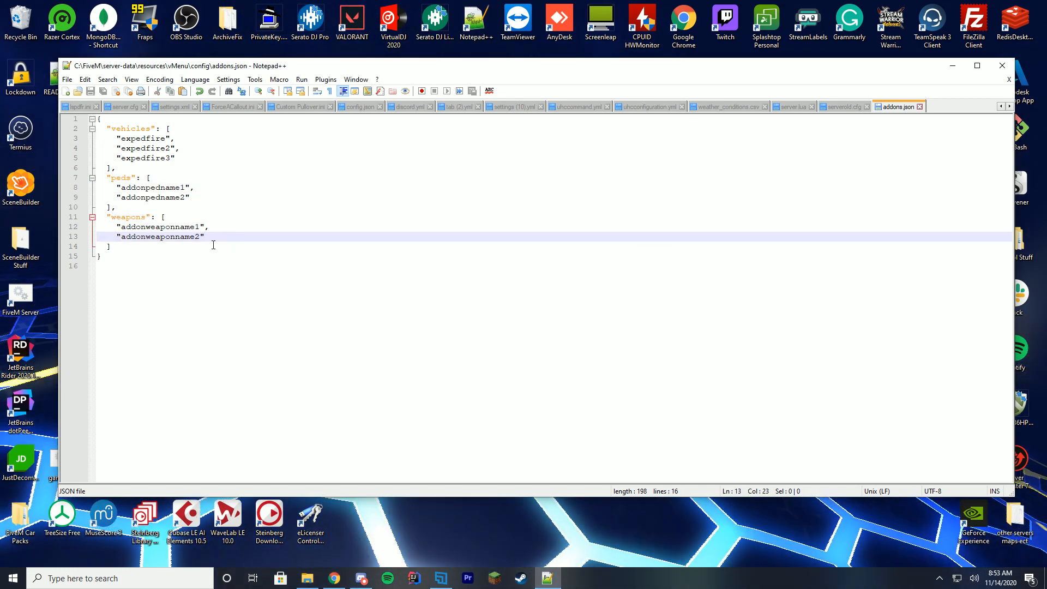
double_click(142, 139)
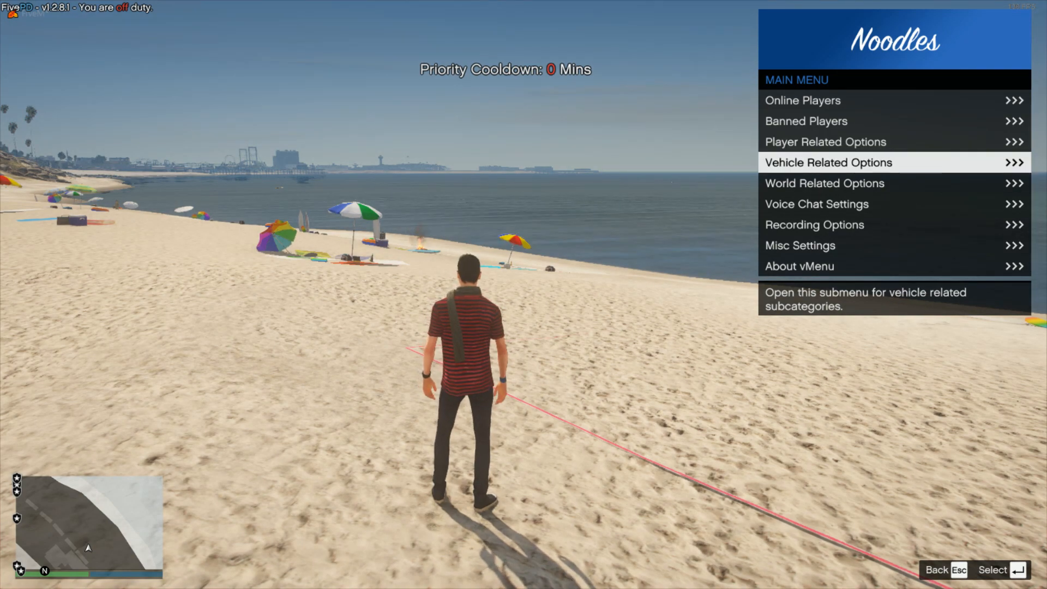
- Reach vMenu's Addon Vehicles list via Vehicle Related Options and scroll to the Emergency category
click(828, 161)
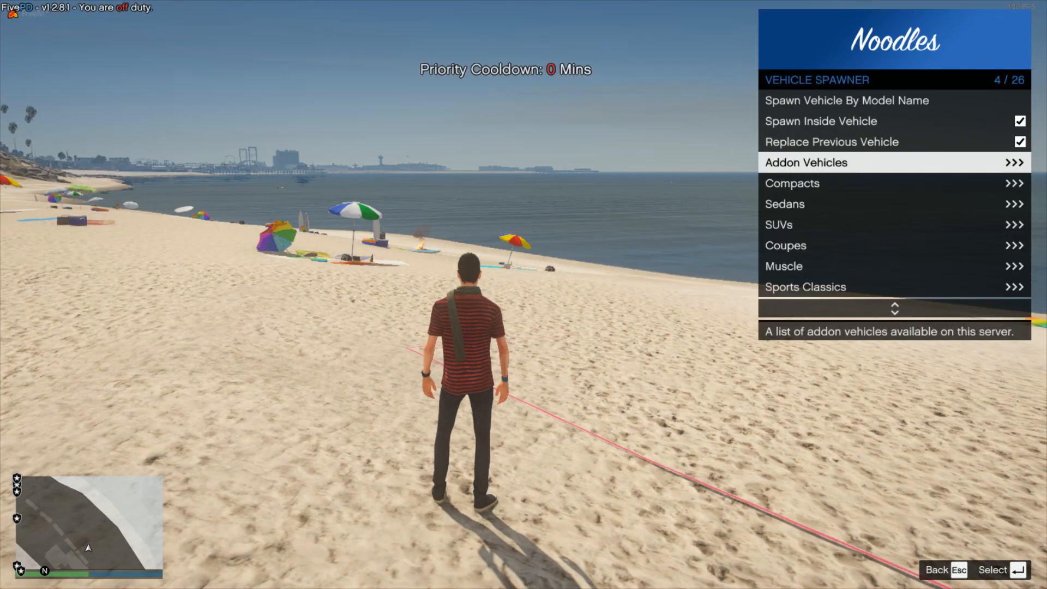
click(804, 162)
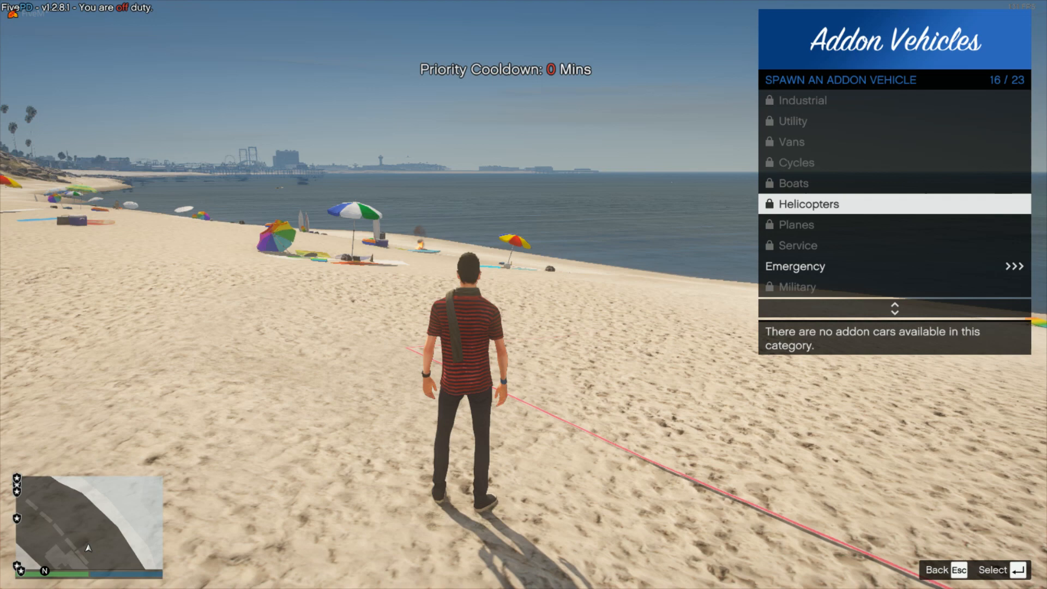
scroll(down, 3)
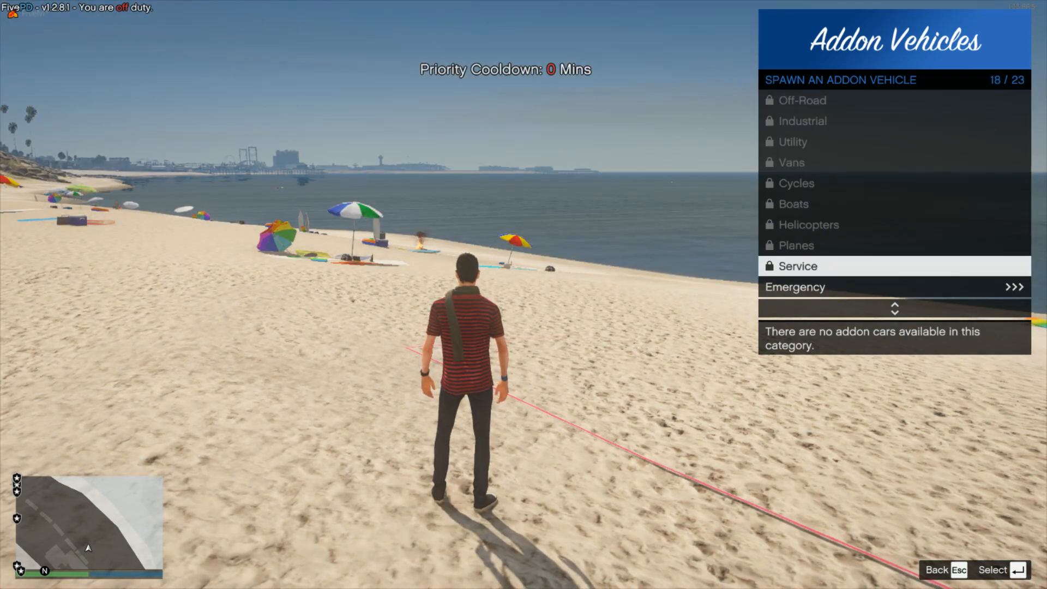